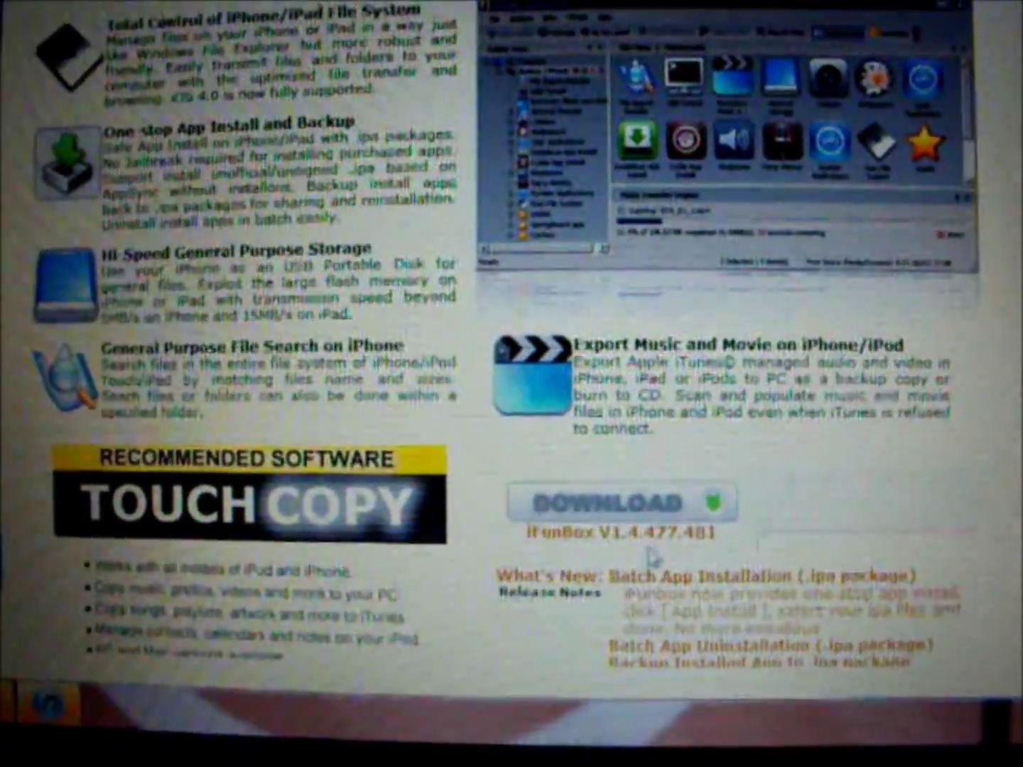
# Download iFunBox V1.4.477.481 from its release page
pyautogui.click(619, 505)
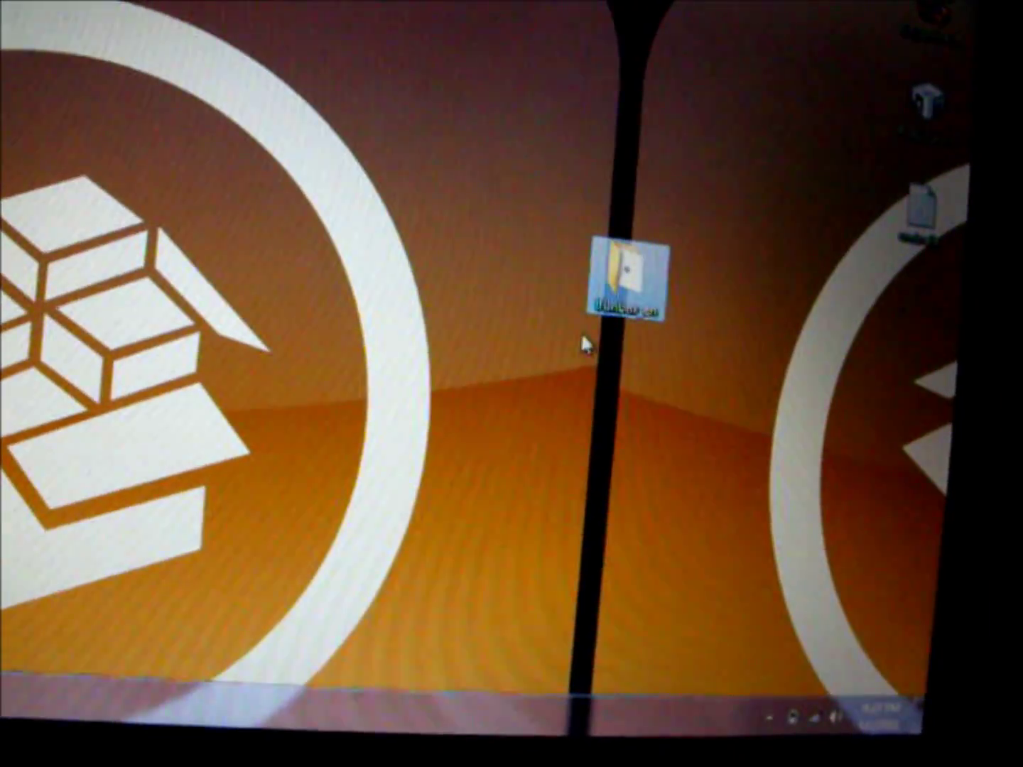
# Extract the ifunbox_en archive onto the desktop using WinRAR
pyautogui.rightClick(629, 273)
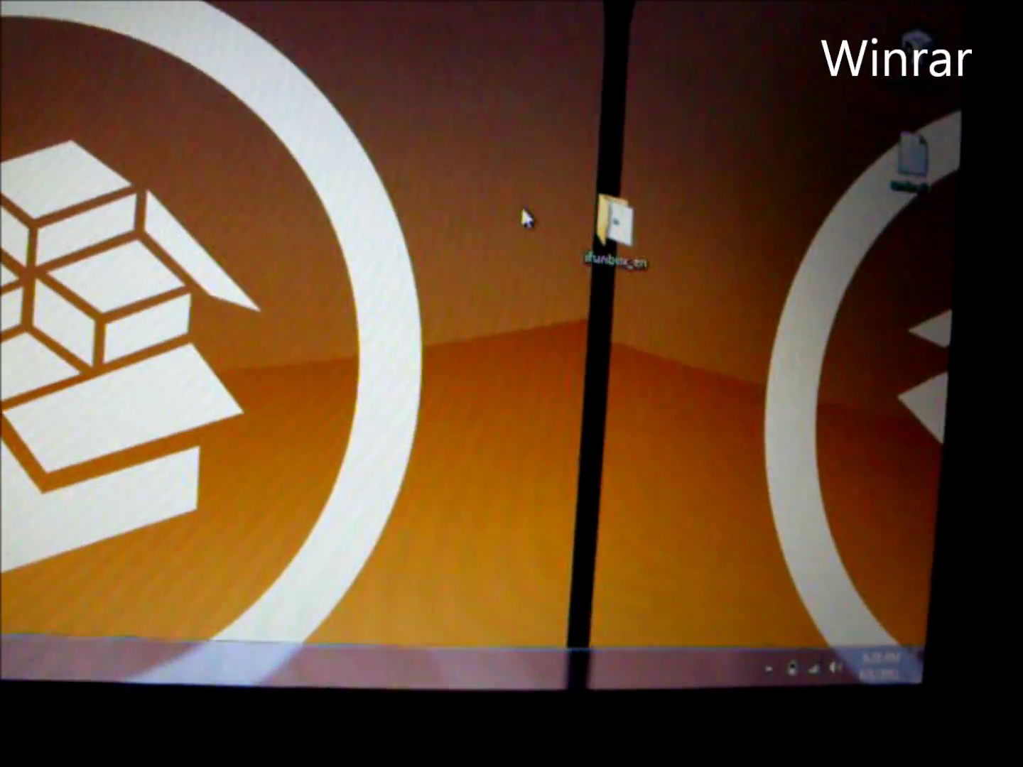
pyautogui.rightClick(614, 227)
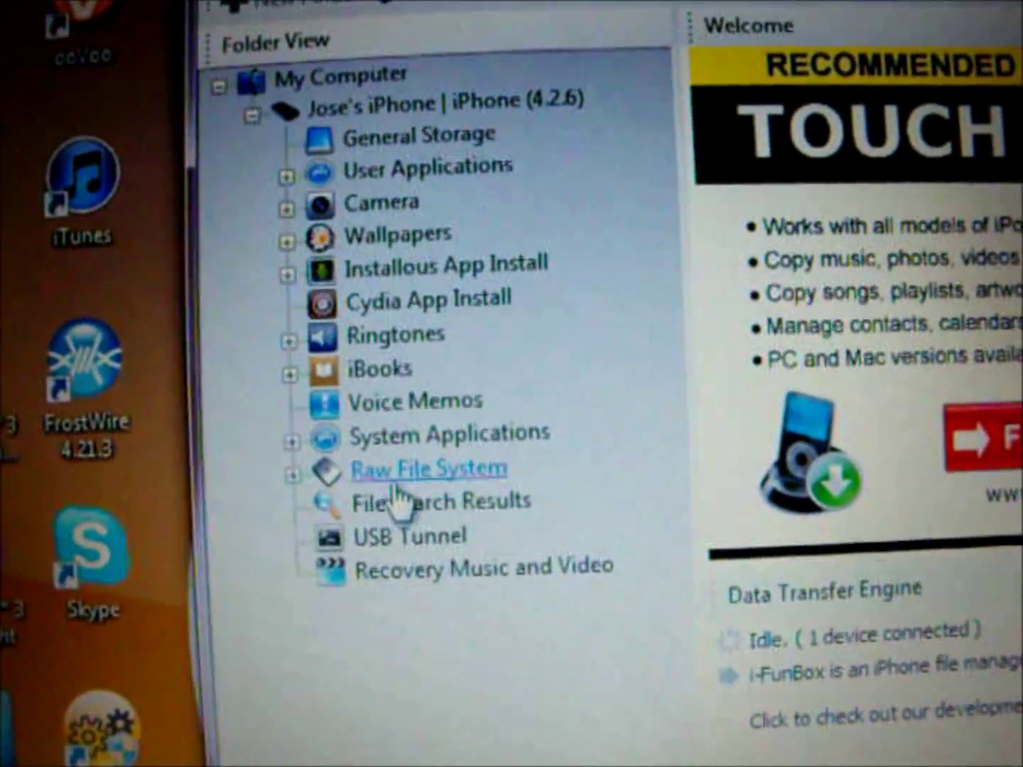
# Browse into the connected iPhone's Raw File System in Folder View
pyautogui.click(429, 468)
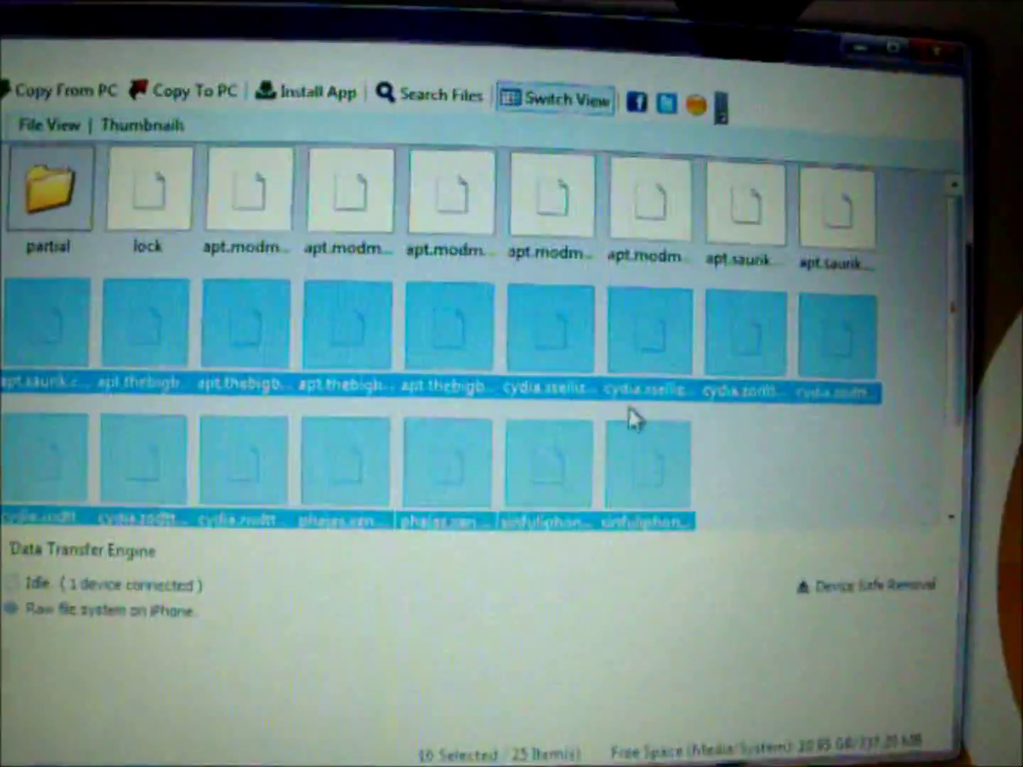
# Delete the selected apt and Cydia list files, keeping the 'partial' folder
pyautogui.rightClick(640, 419)
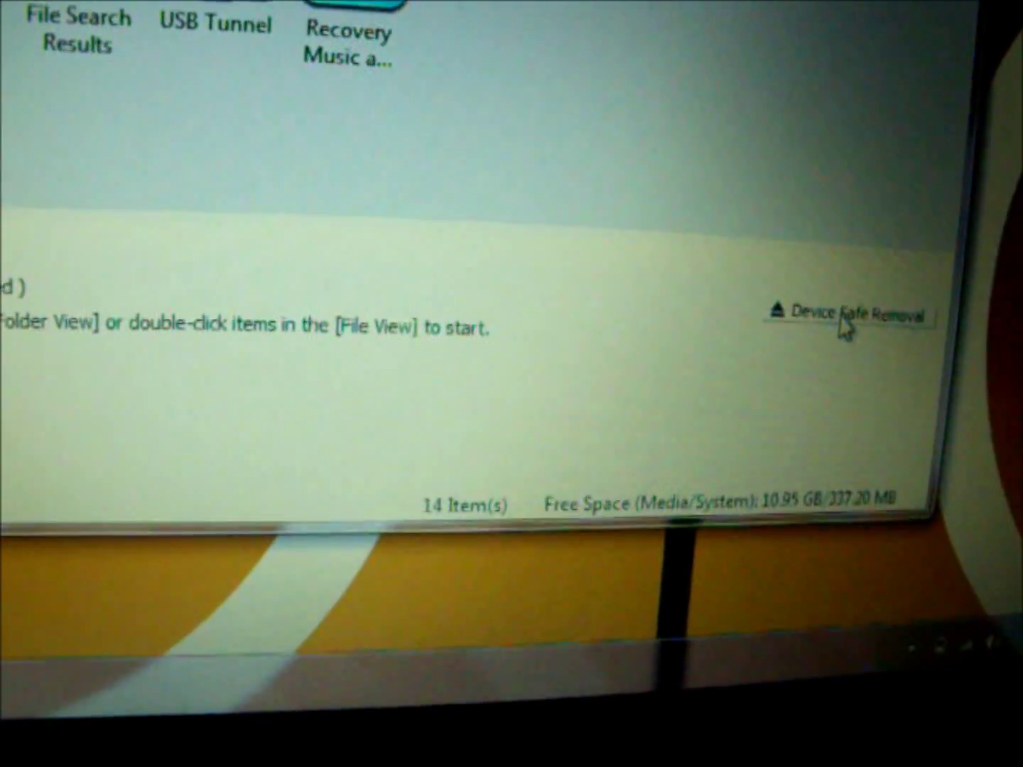
# Bring up Device Safe Removal for the connected iPhone (4.2.6)
pyautogui.click(850, 312)
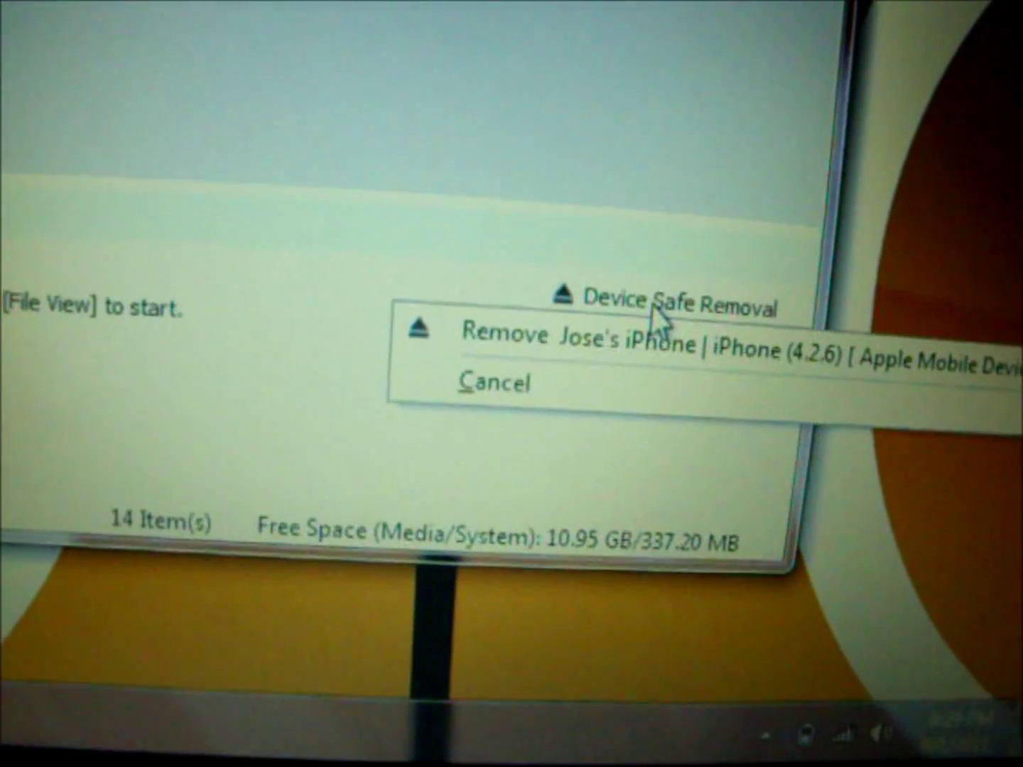